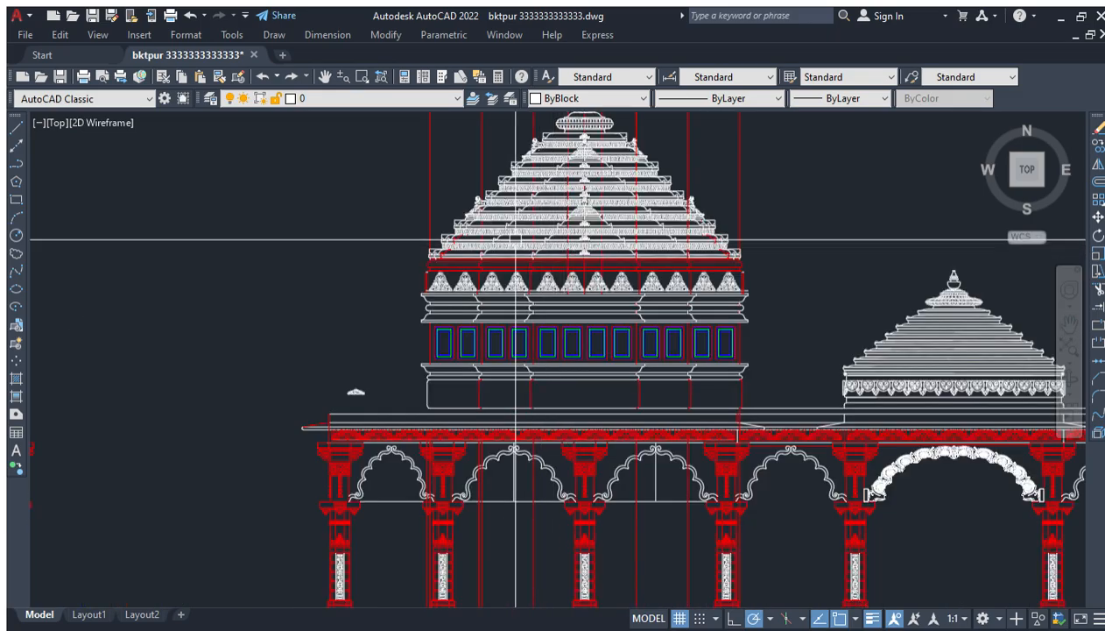
pyautogui.scroll(-3)
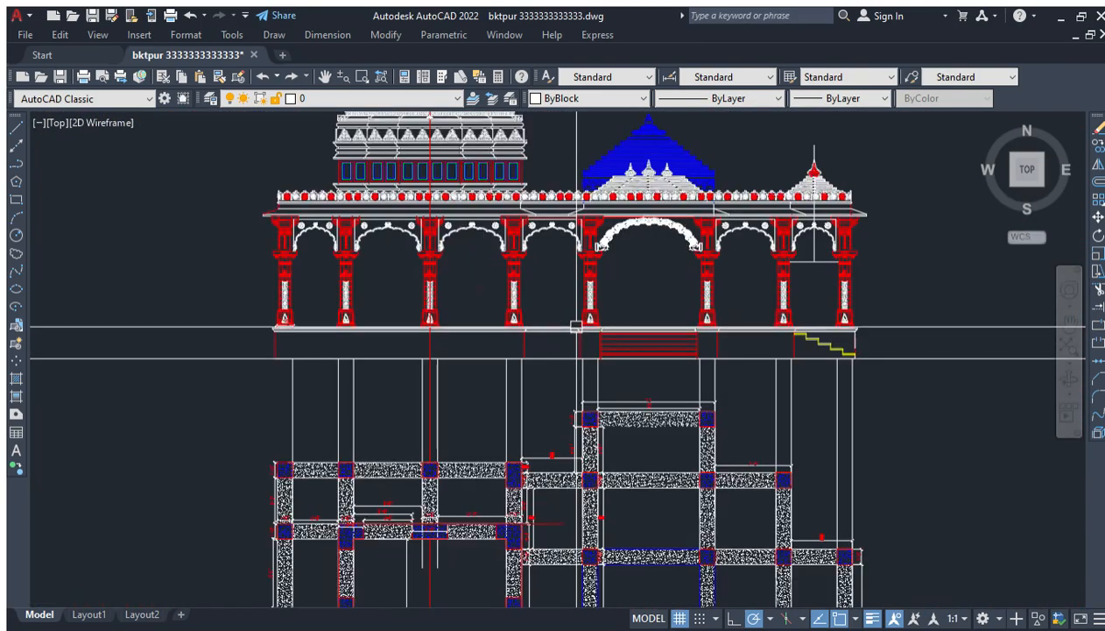
pyautogui.scroll(-3)
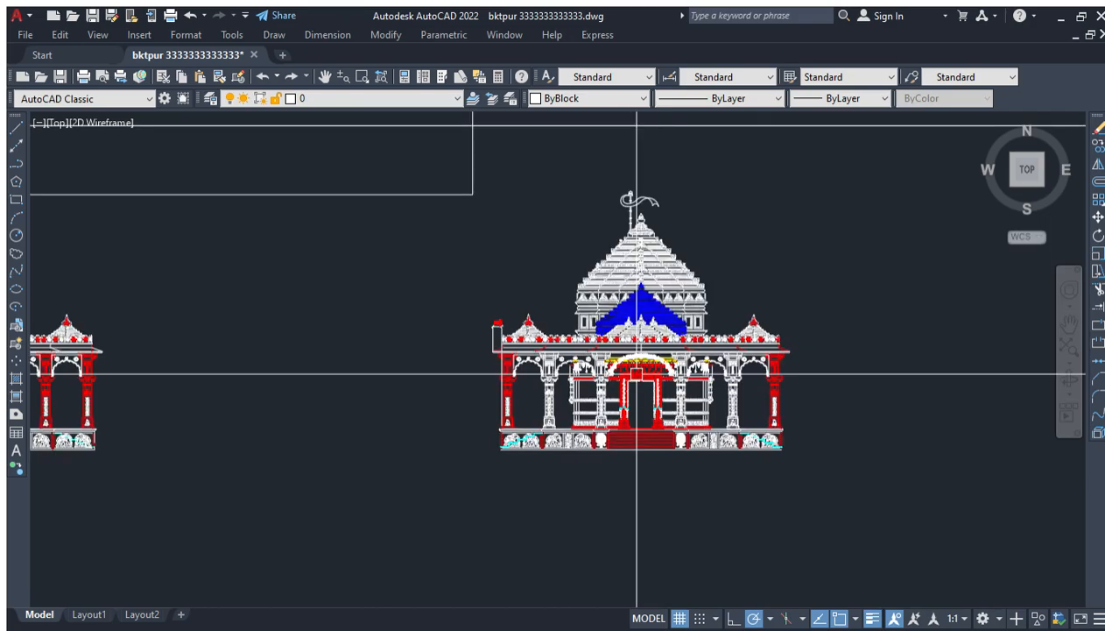
pyautogui.scroll(-3)
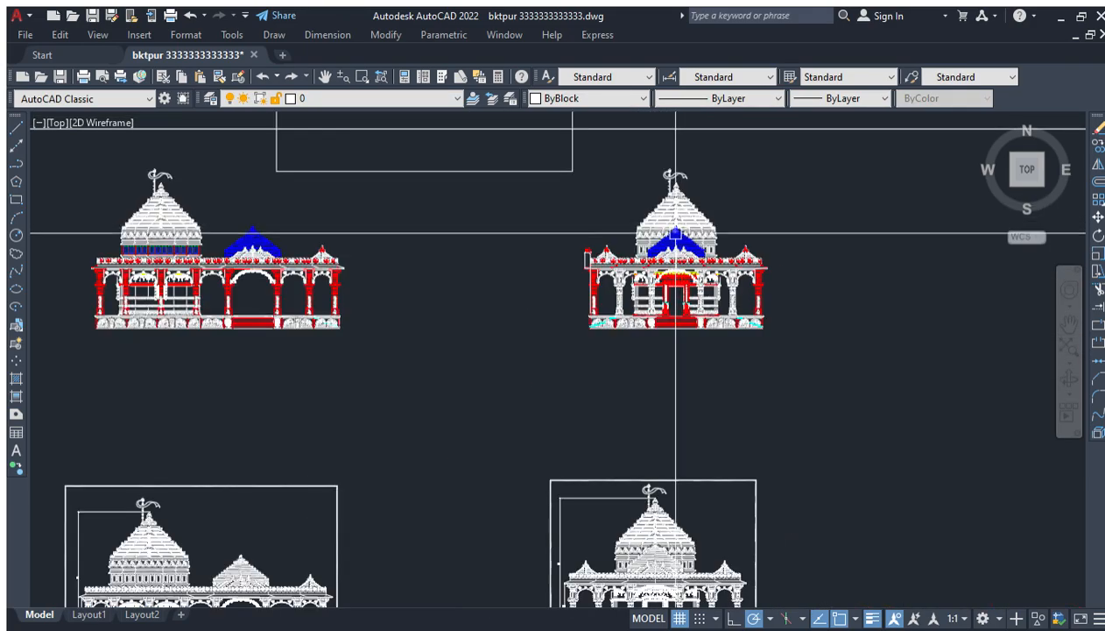